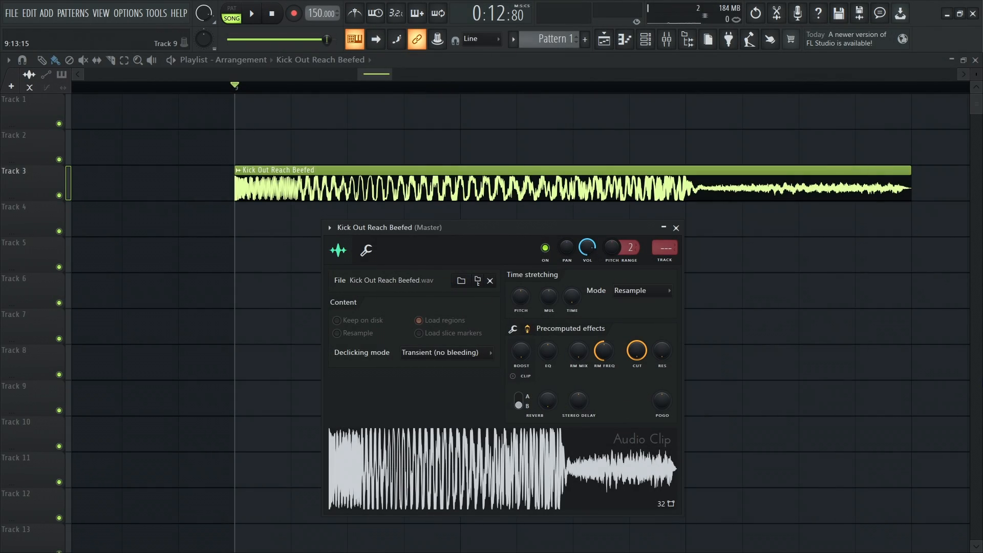
# Turn the kick clip's Pogo knob down to -100% and play it back in the playlist
pyautogui.click(251, 12)
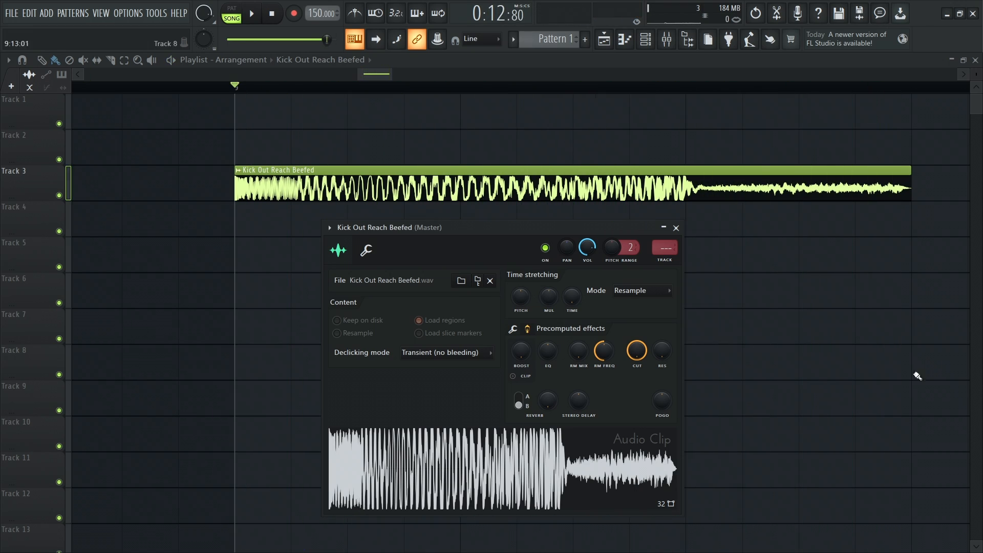
pyautogui.moveTo(660, 400); pyautogui.dragTo(660, 405)
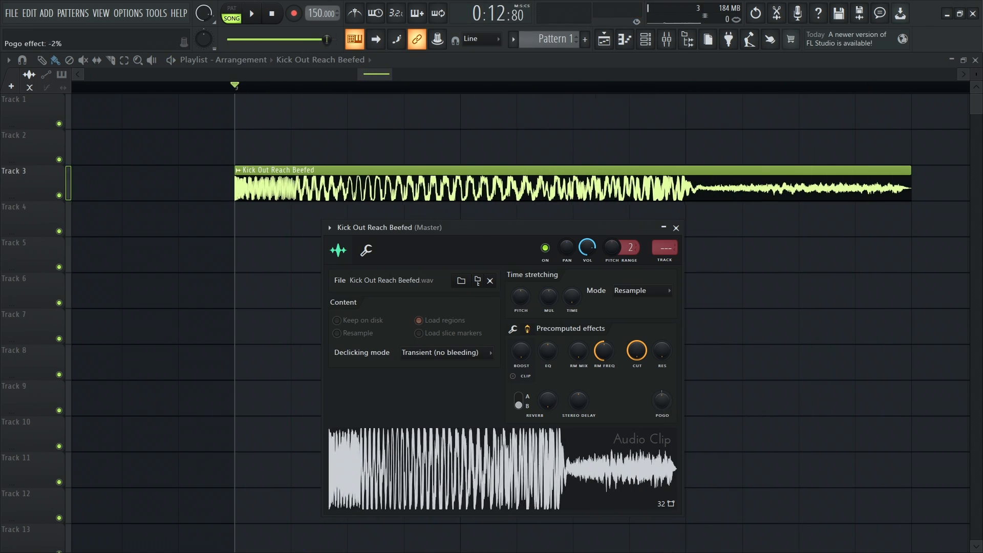
pyautogui.moveTo(660, 401); pyautogui.dragTo(660, 407)
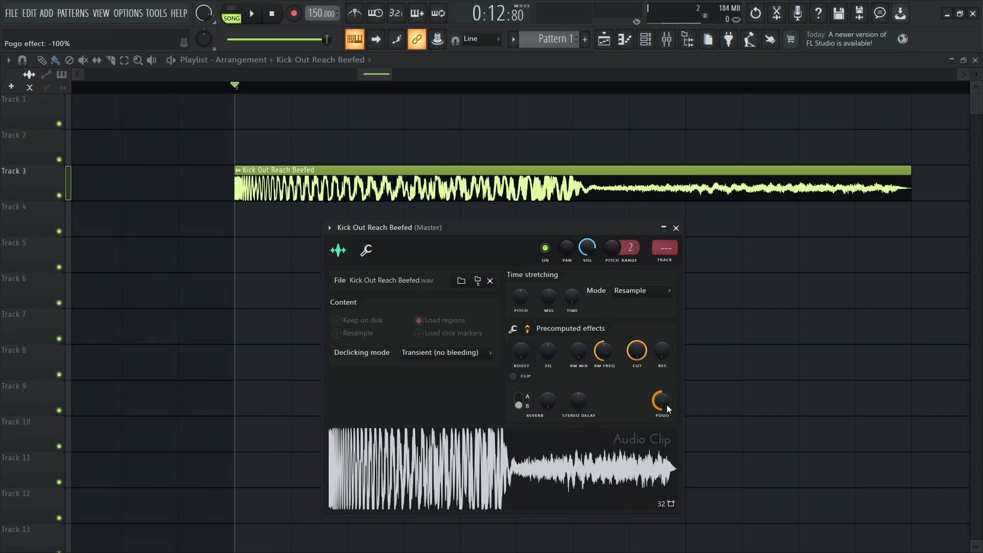
pyautogui.moveTo(662, 401); pyautogui.dragTo(661, 406)
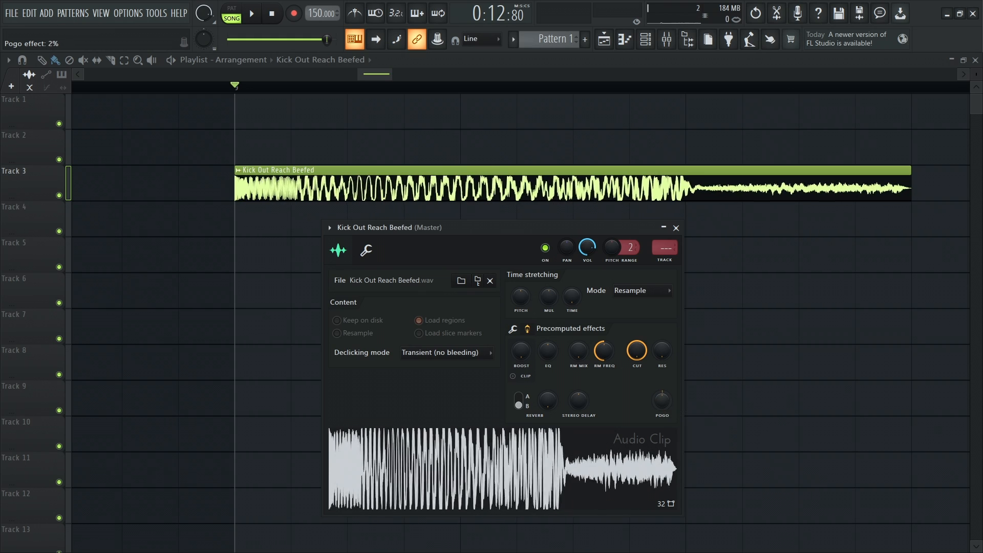
pyautogui.moveTo(661, 400); pyautogui.dragTo(661, 376)
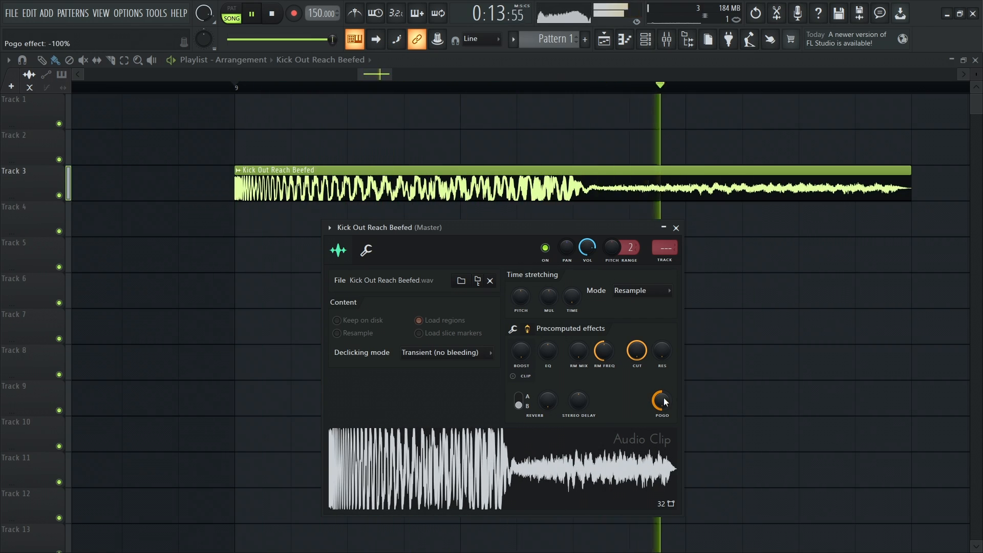
# Push Pogo to +100% on the kick, then reset the Pogo knob to 0%
pyautogui.click(662, 401)
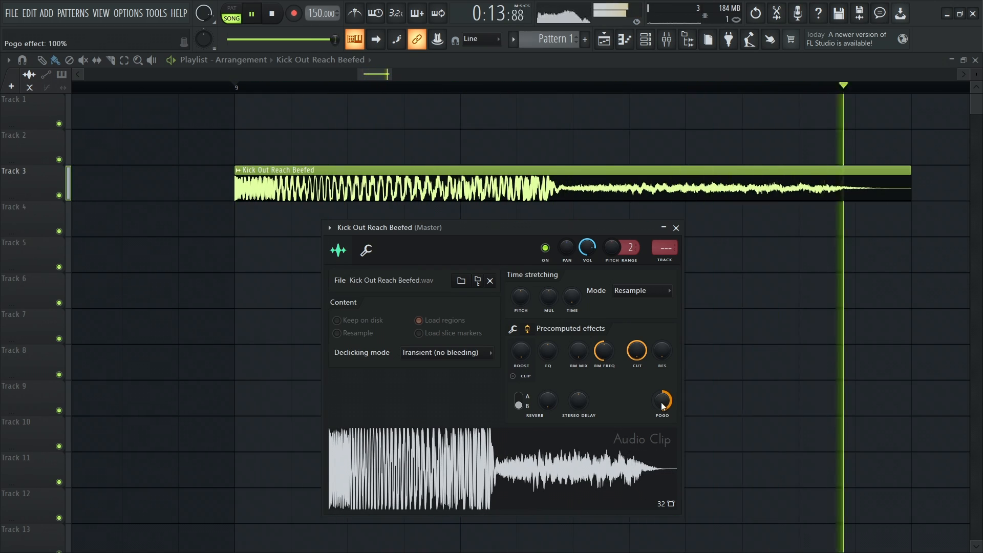
pyautogui.rightClick(661, 399)
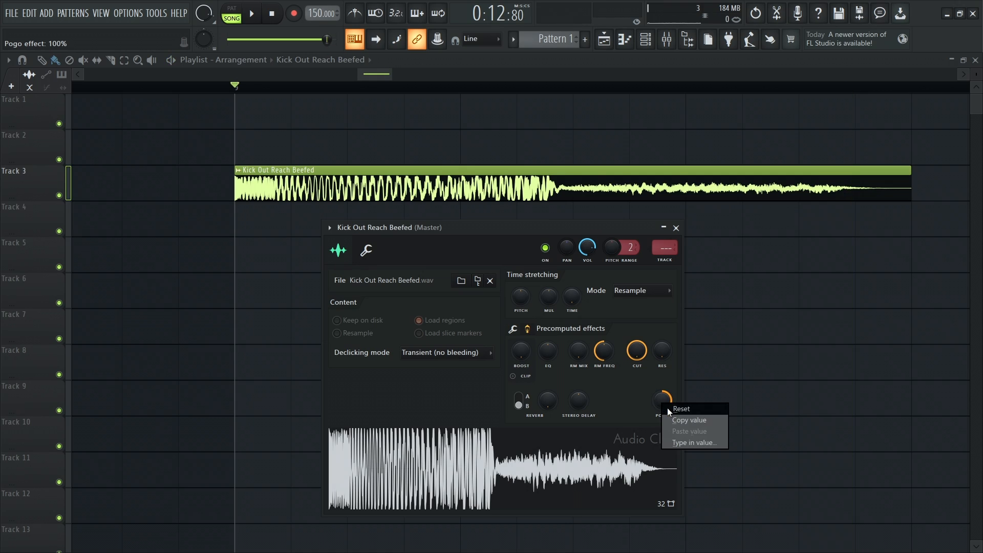
pyautogui.click(681, 408)
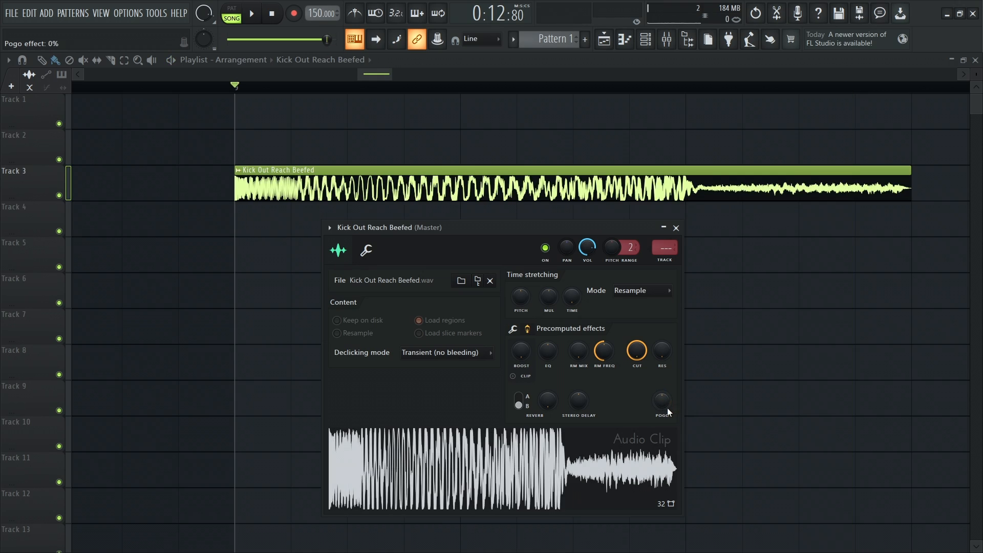
pyautogui.moveTo(673, 396)
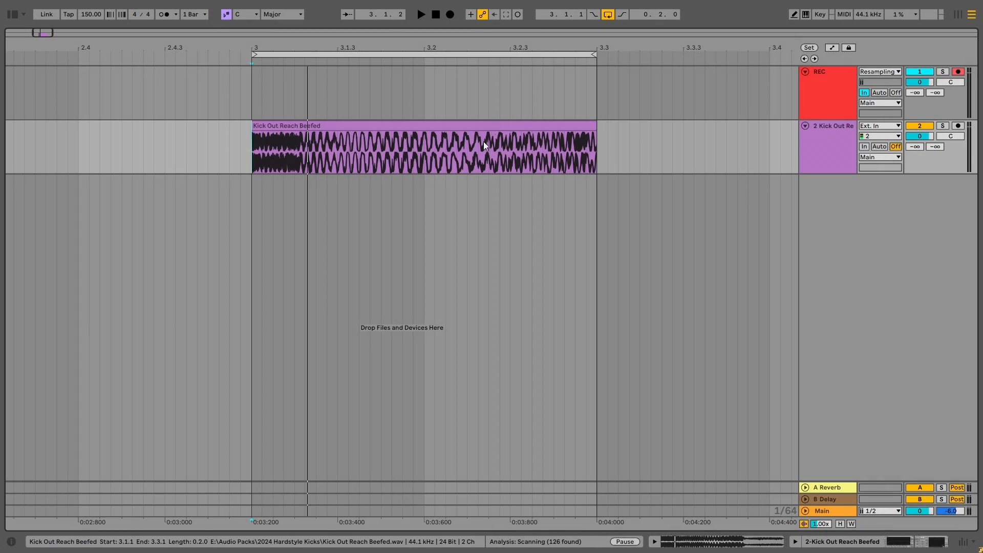
# Select the kick clip in Arrangement view to show its Clip View with Warp in Re-Pitch mode
pyautogui.click(483, 147)
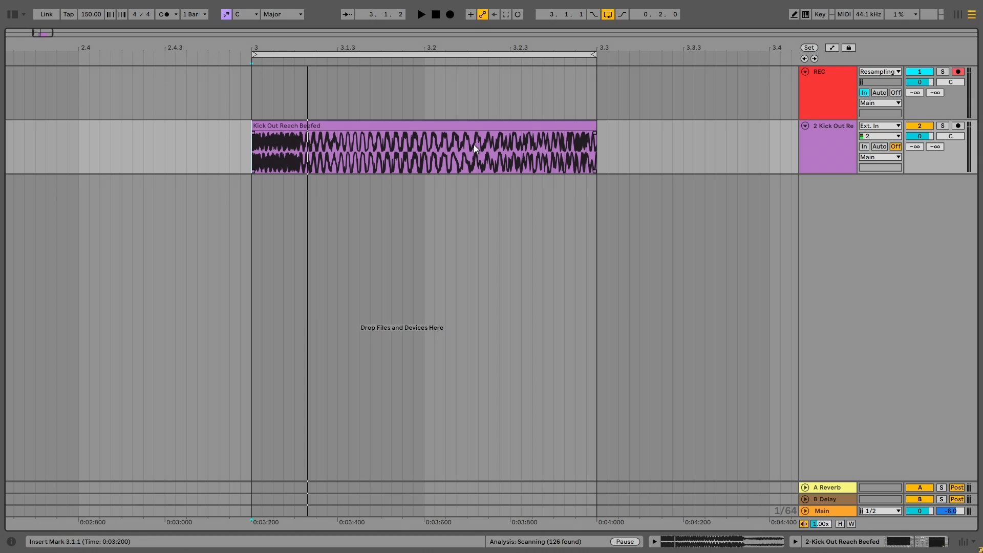
pyautogui.moveTo(346, 141)
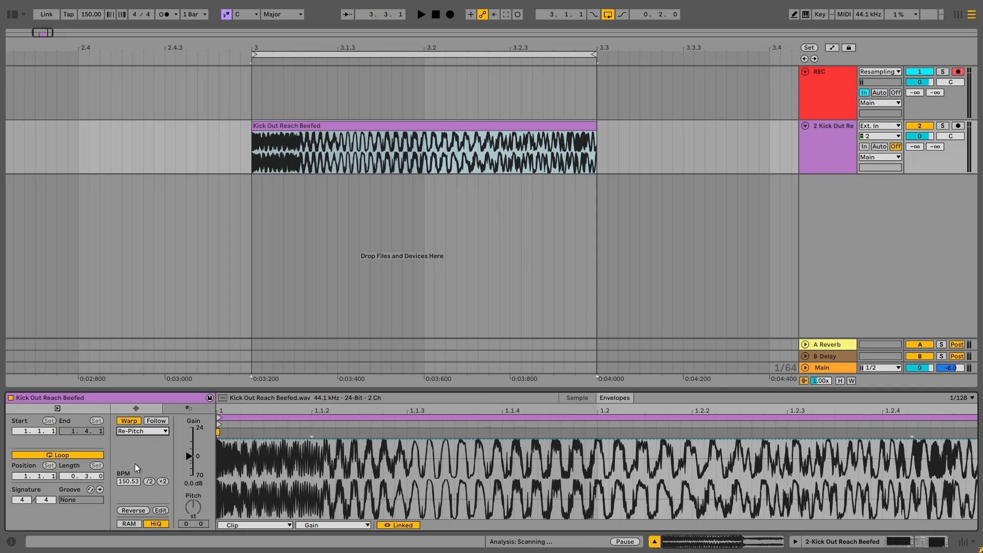
# Place warp markers in the Sample Editor to stretch the kick's tail, lowering it to about 100.49 BPM
pyautogui.click(332, 524)
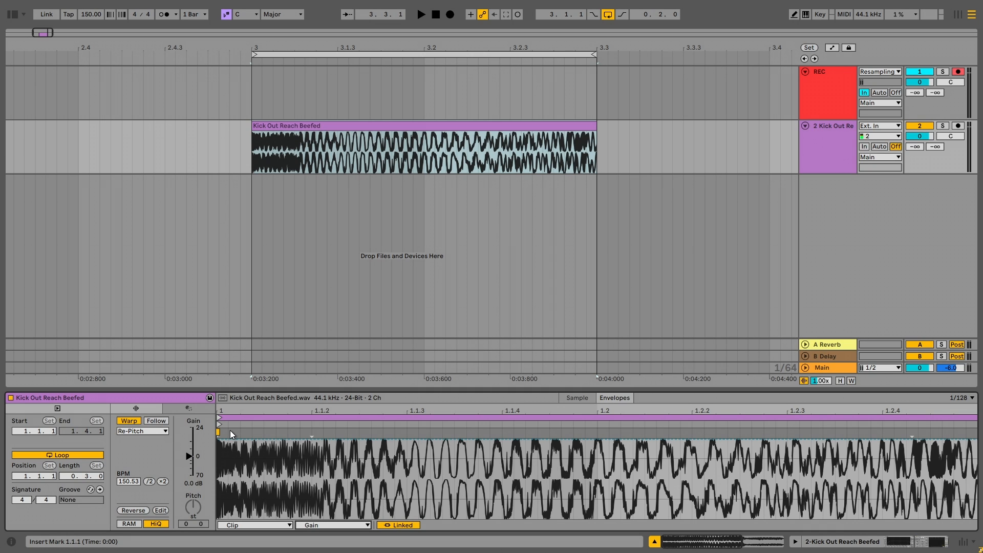
pyautogui.moveTo(975, 434)
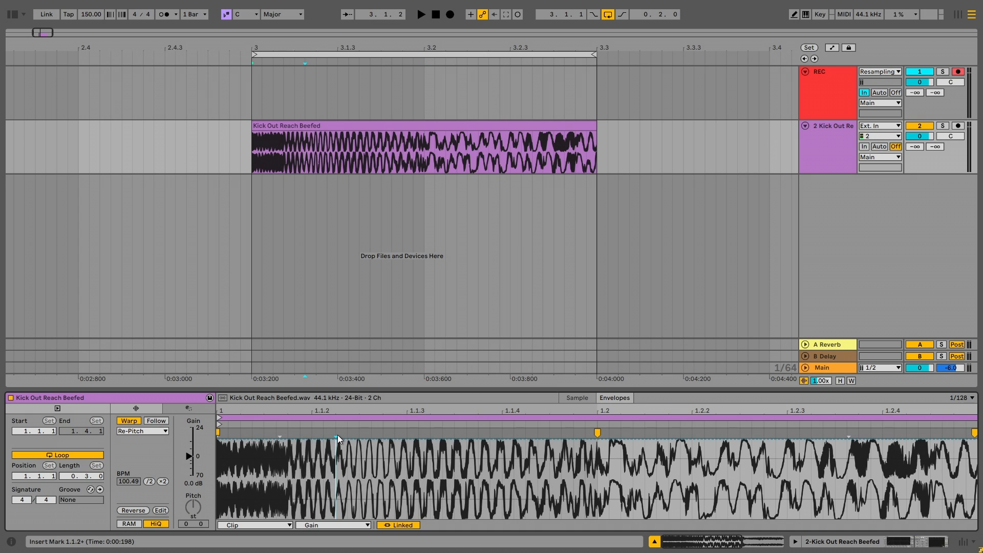
# Toggle Warp off and on, answering No to restore the kick's original 150.53 BPM markers
pyautogui.click(421, 13)
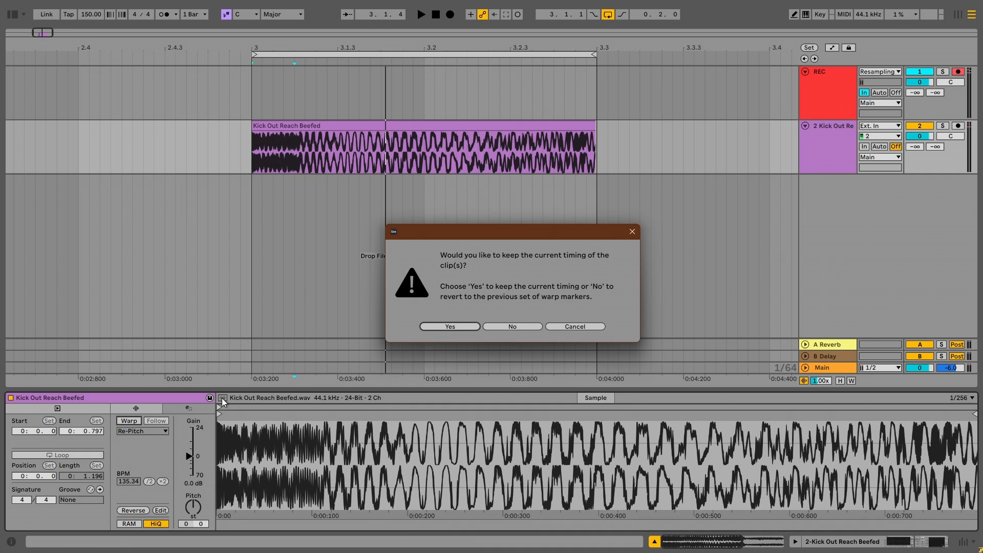
pyautogui.click(449, 325)
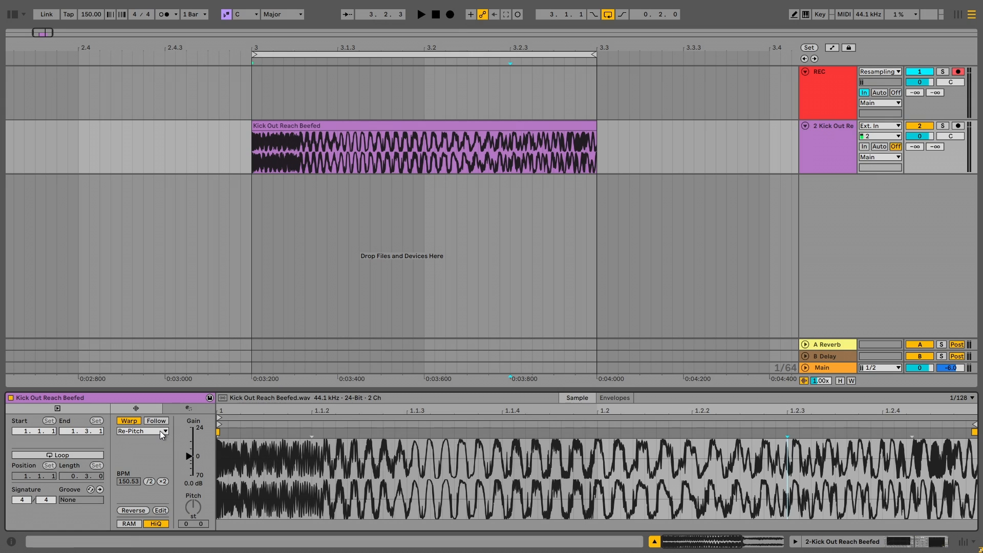
# Change the kick's warp mode to Tones and bring up the clip envelope chooser
pyautogui.click(164, 431)
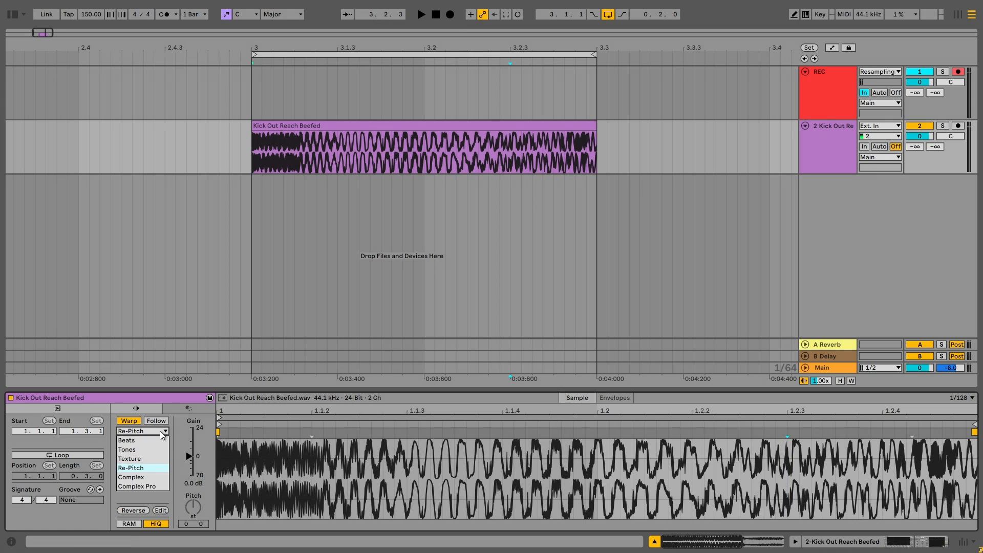
pyautogui.moveTo(141, 448)
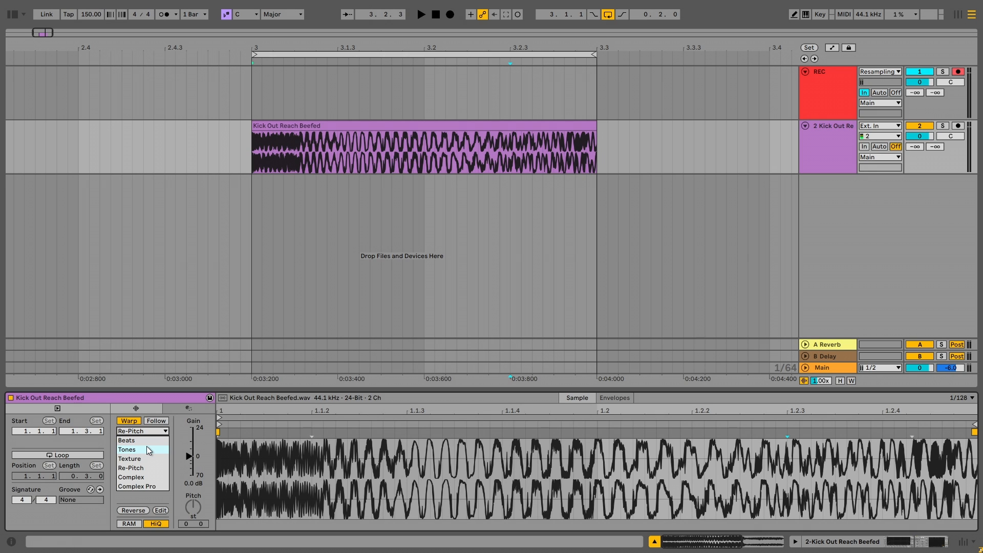
pyautogui.click(127, 449)
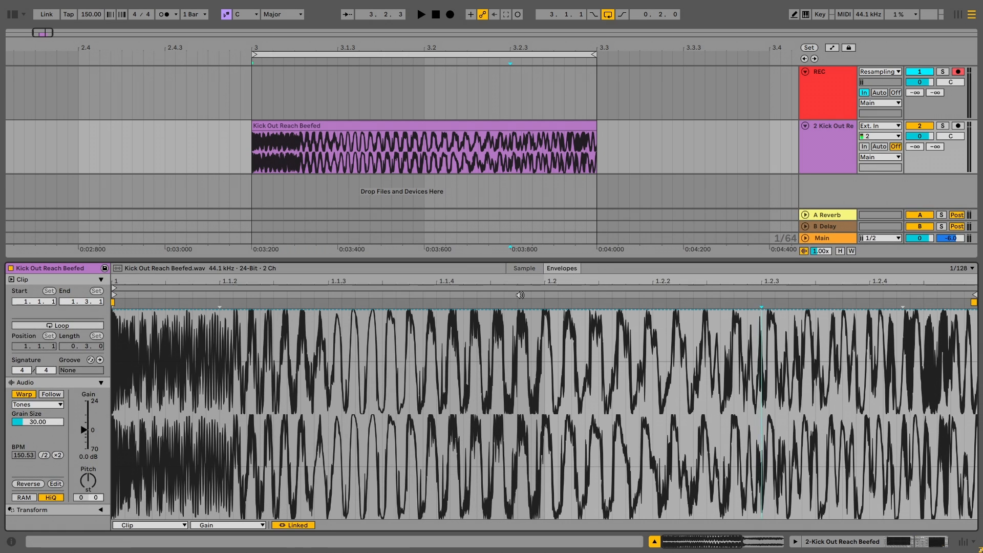
pyautogui.click(148, 524)
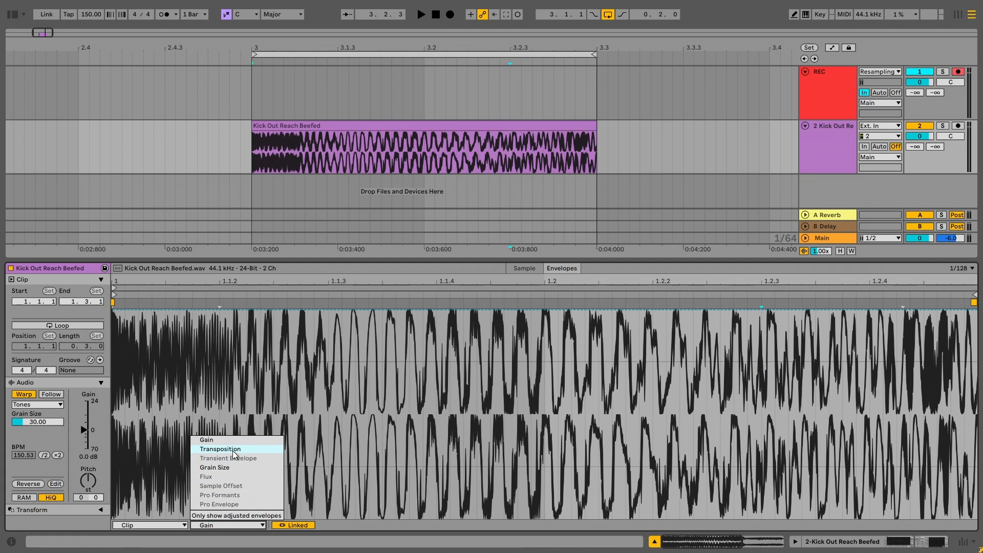
# Bend the Transposition envelope from +12 st down to about -5 st and raise grain size to about 88
pyautogui.click(219, 448)
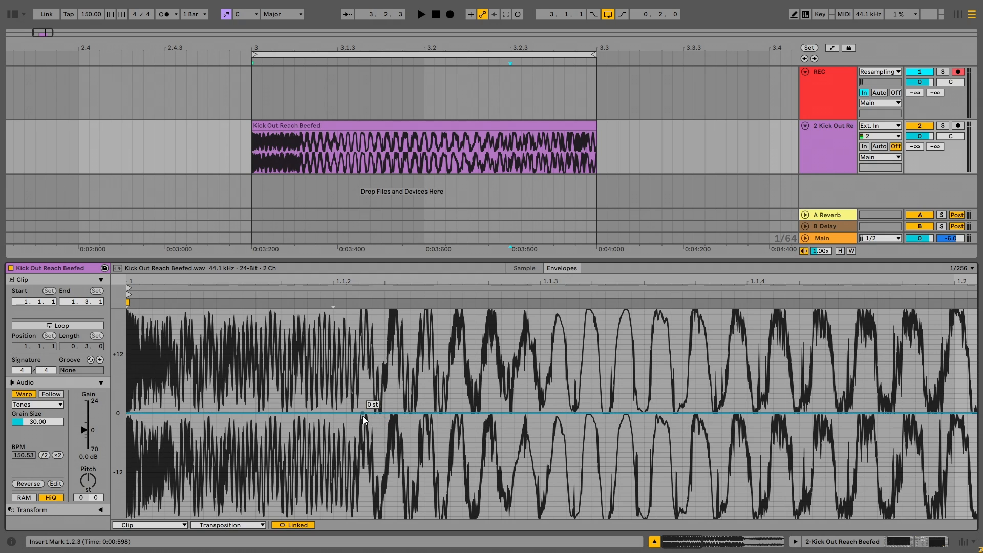
pyautogui.moveTo(149, 415)
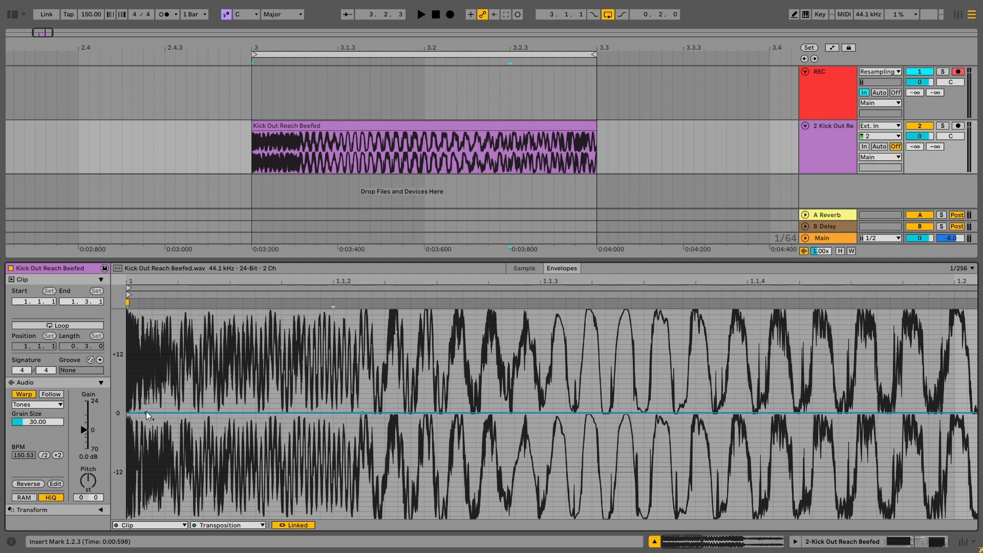
pyautogui.moveTo(132, 363); pyautogui.dragTo(360, 414)
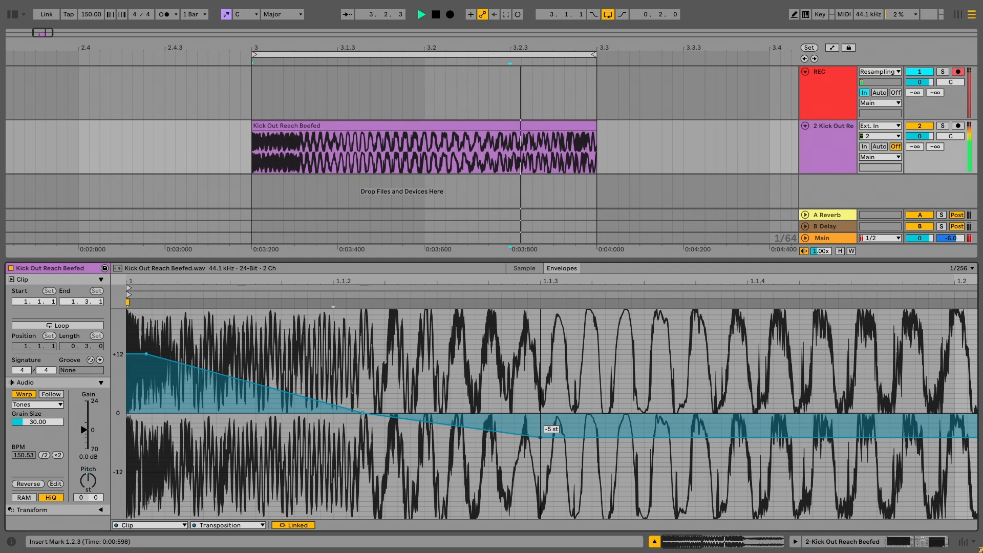
pyautogui.moveTo(540, 436); pyautogui.dragTo(564, 360)
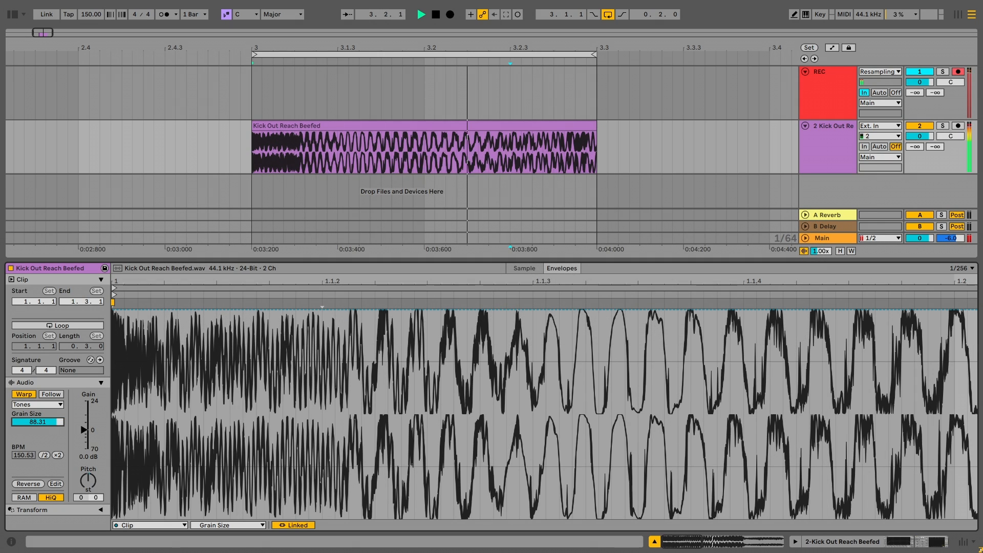
# Set grain size to 100 and deepen the Transposition envelope's dip from -5 st to about -8 st
pyautogui.moveTo(37, 421); pyautogui.dragTo(59, 420)
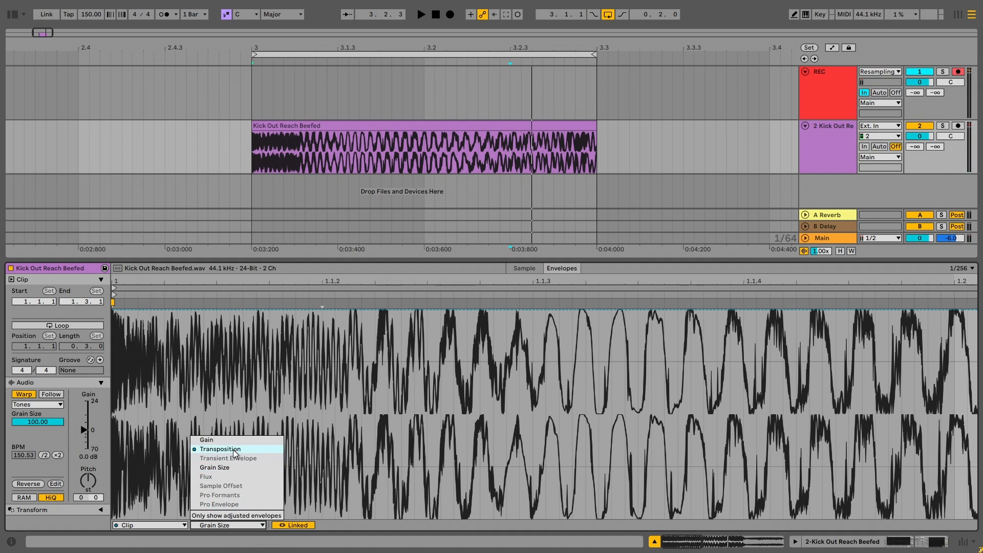
pyautogui.click(220, 449)
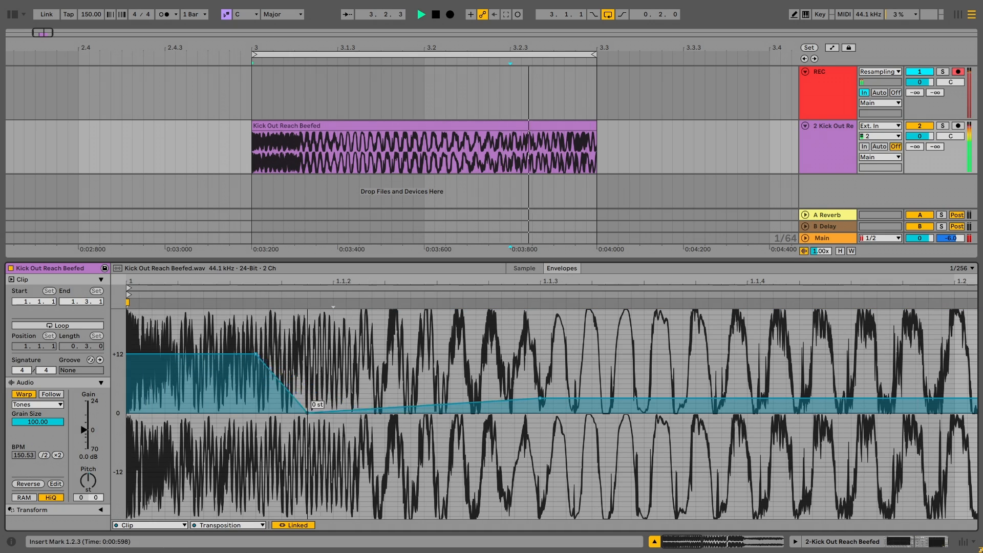
pyautogui.moveTo(308, 405); pyautogui.dragTo(375, 429)
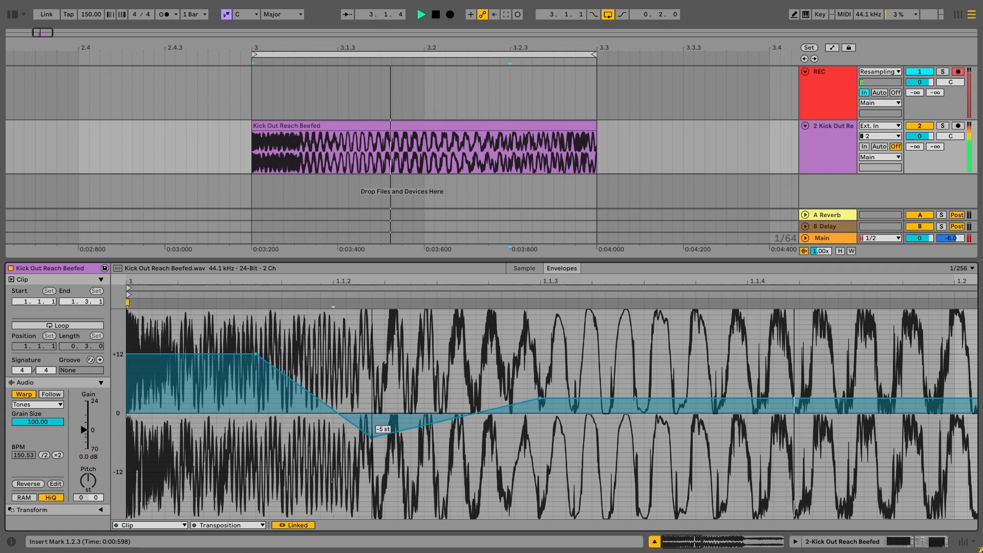
pyautogui.moveTo(373, 428); pyautogui.dragTo(374, 452)
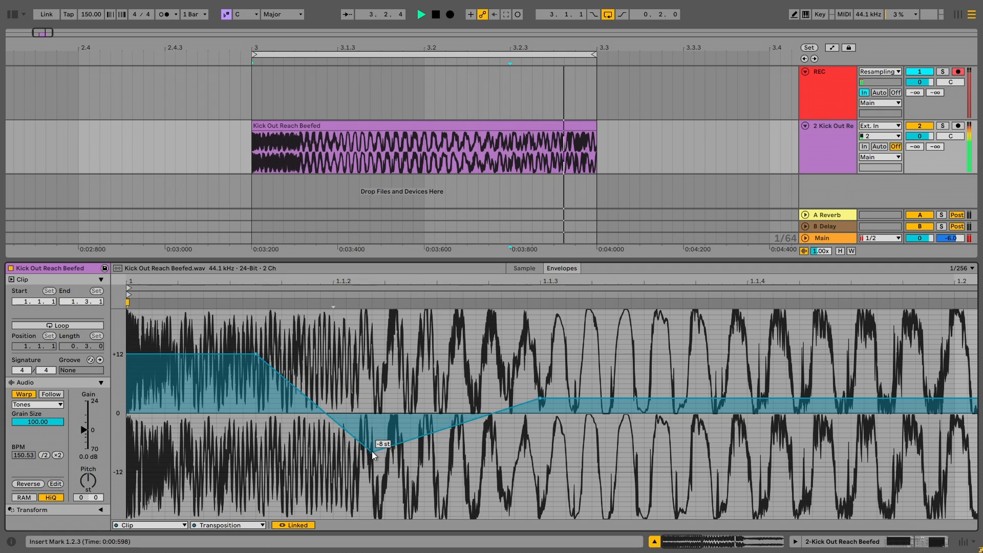